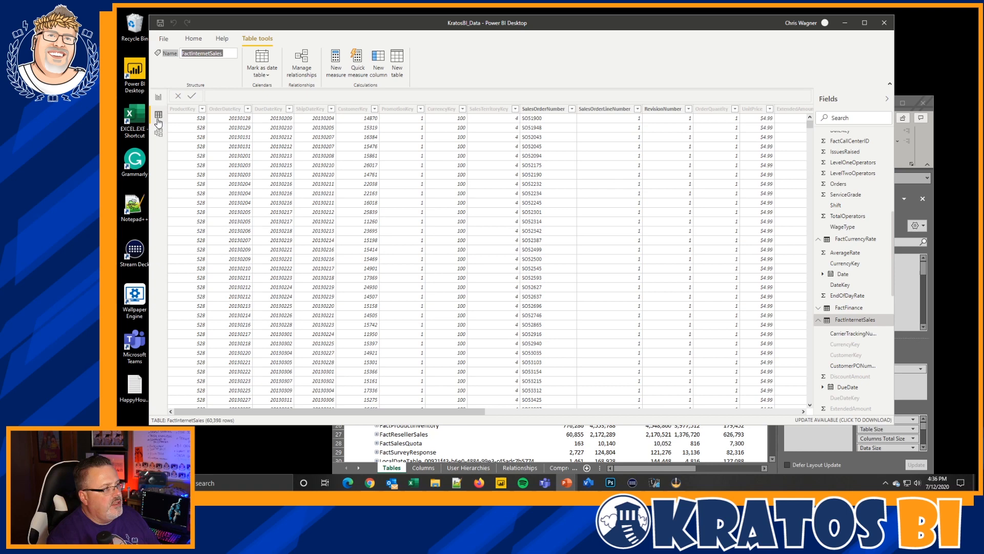
pyautogui.scroll(-3)
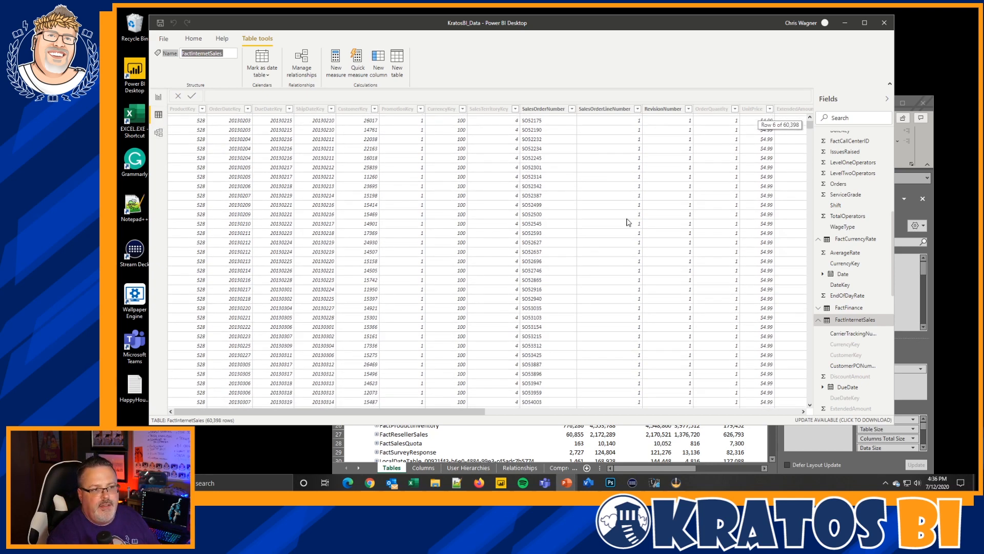
pyautogui.moveTo(161, 132)
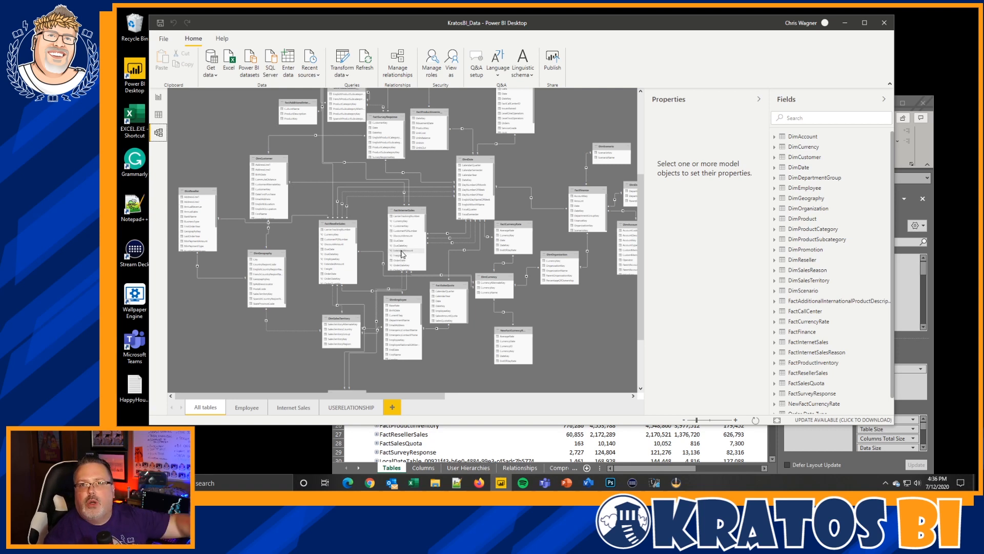
pyautogui.moveTo(375, 275)
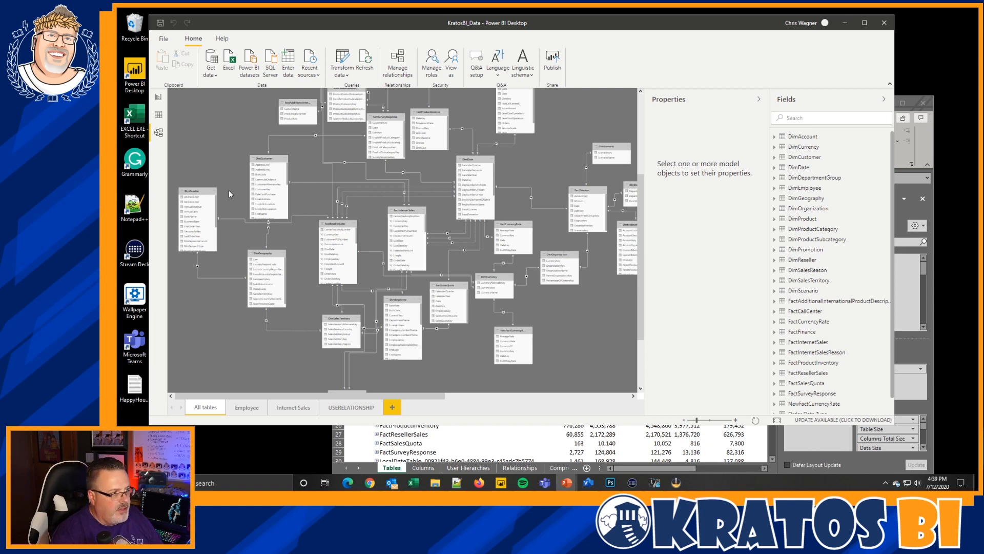
pyautogui.moveTo(325, 244)
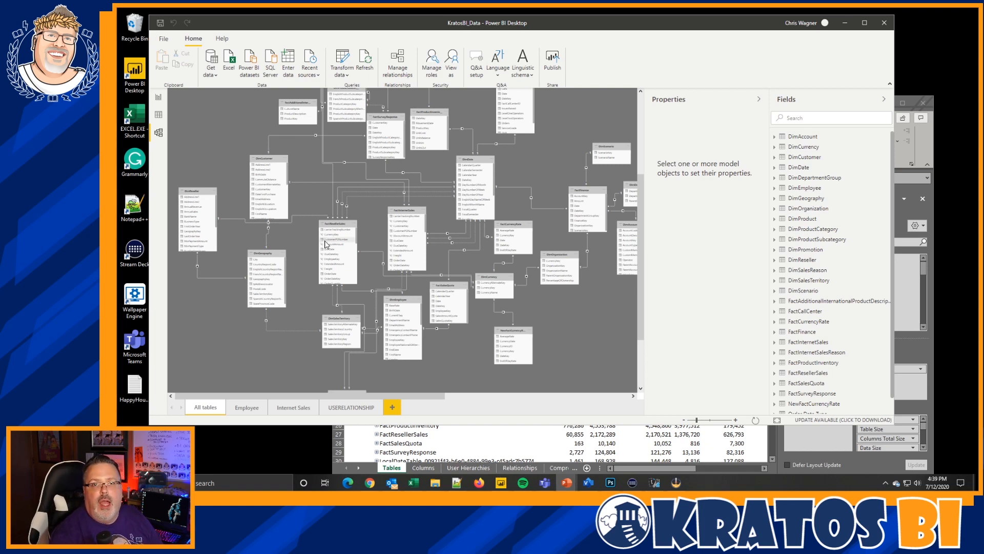